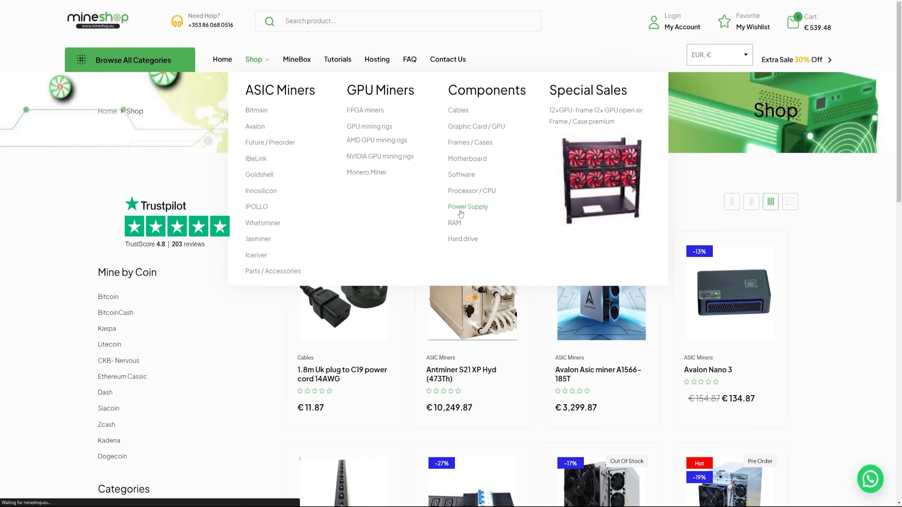
pyautogui.moveTo(481, 233)
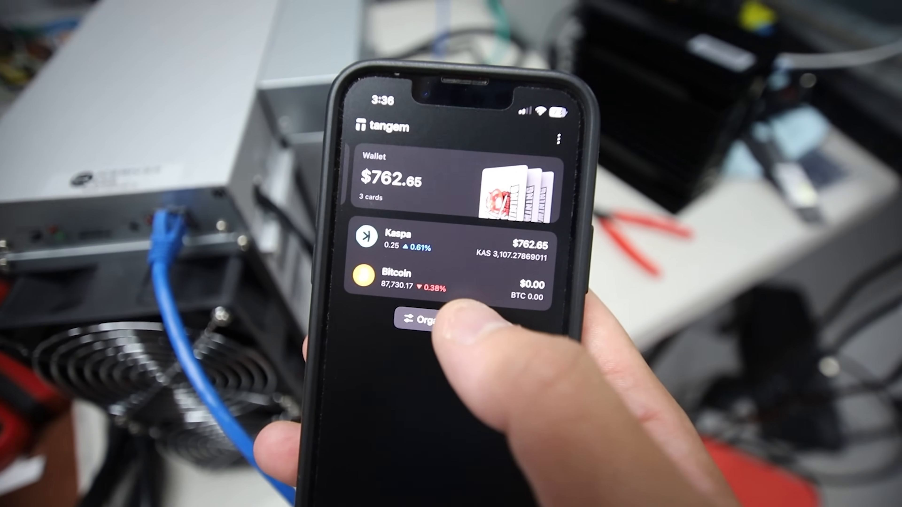
# From the Kaspa wallet, bring up Manage tokens and expand Tether (USDT) to its network toggles
pyautogui.click(428, 320)
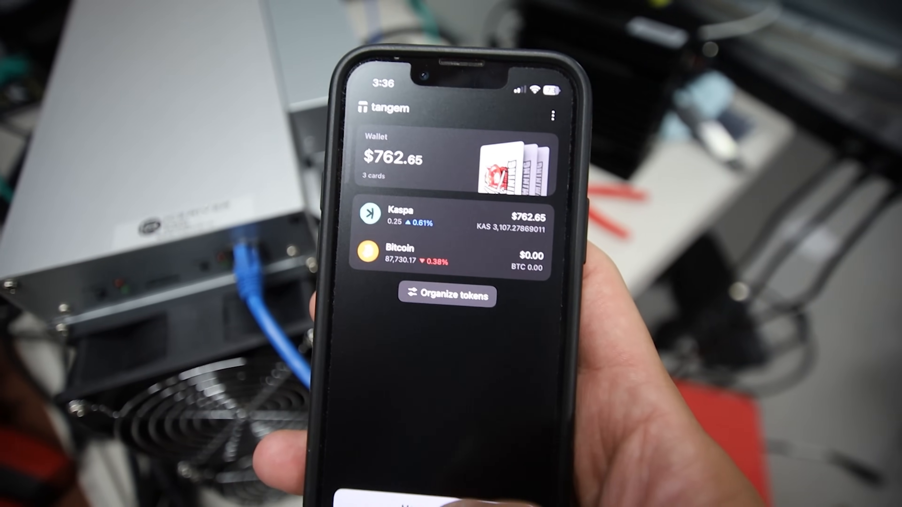
pyautogui.click(446, 295)
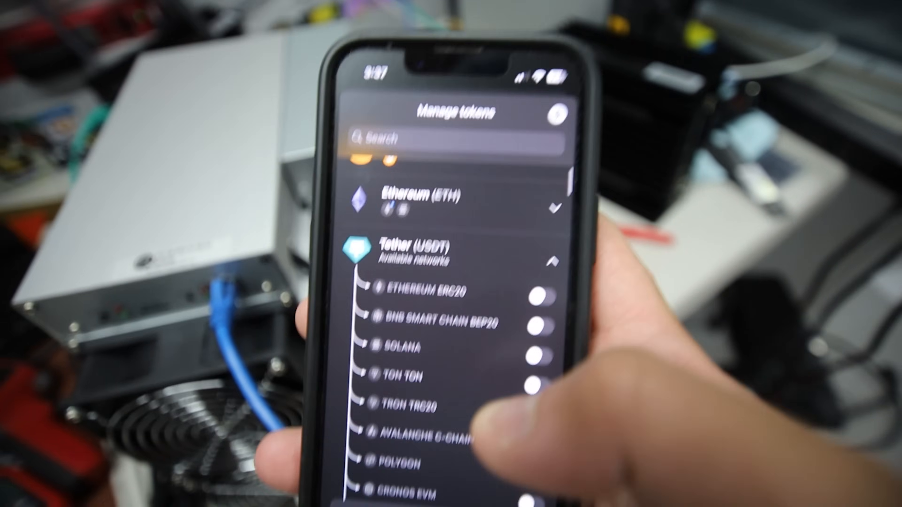
pyautogui.scroll(-3)
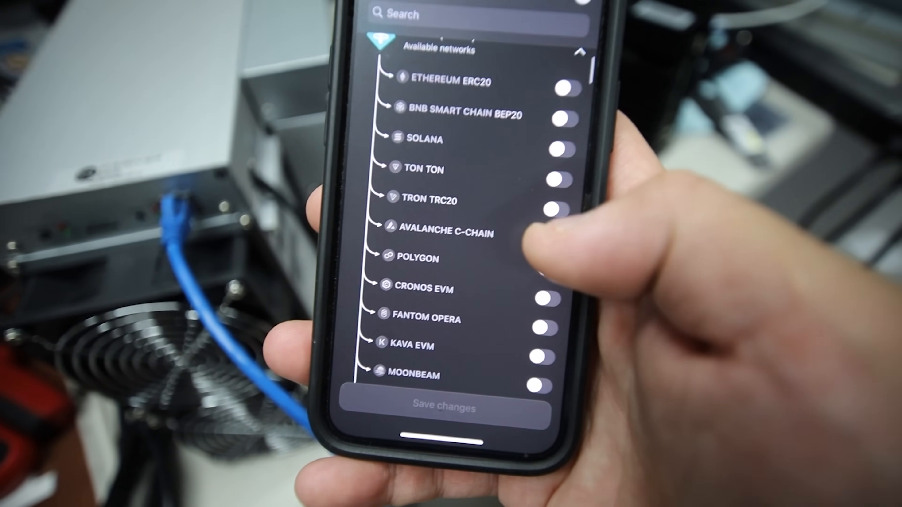
pyautogui.click(535, 218)
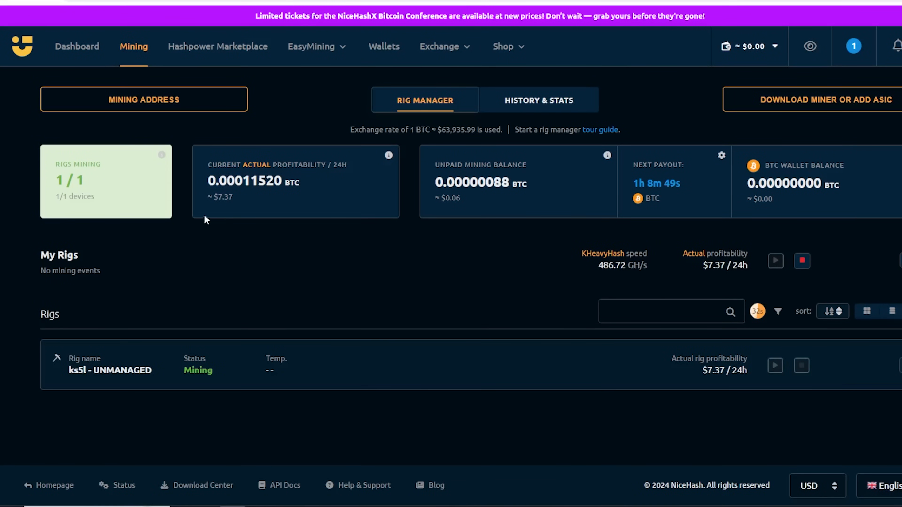
pyautogui.moveTo(160, 381)
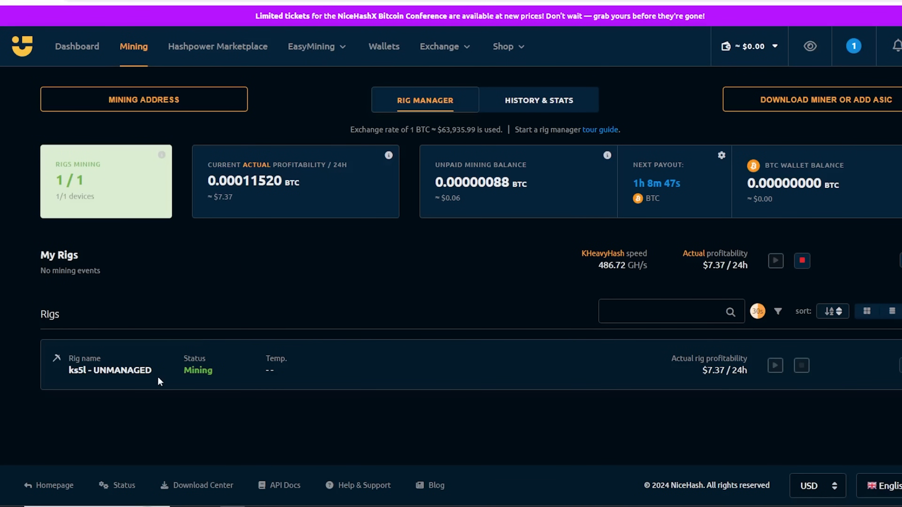
pyautogui.moveTo(276, 358)
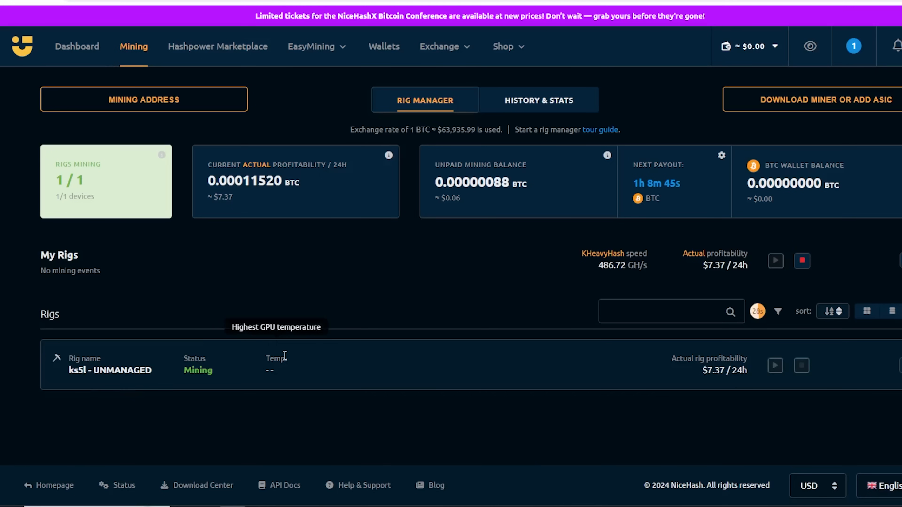
pyautogui.moveTo(492, 292)
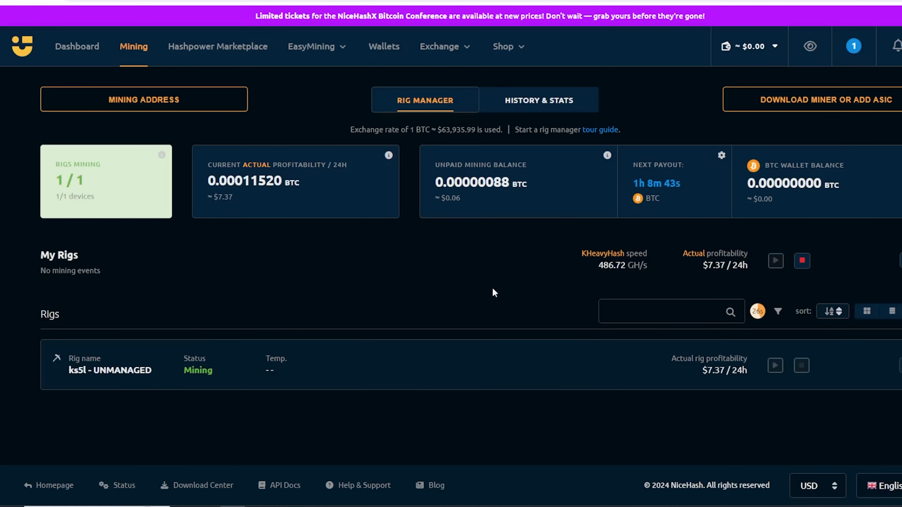
pyautogui.moveTo(418, 286)
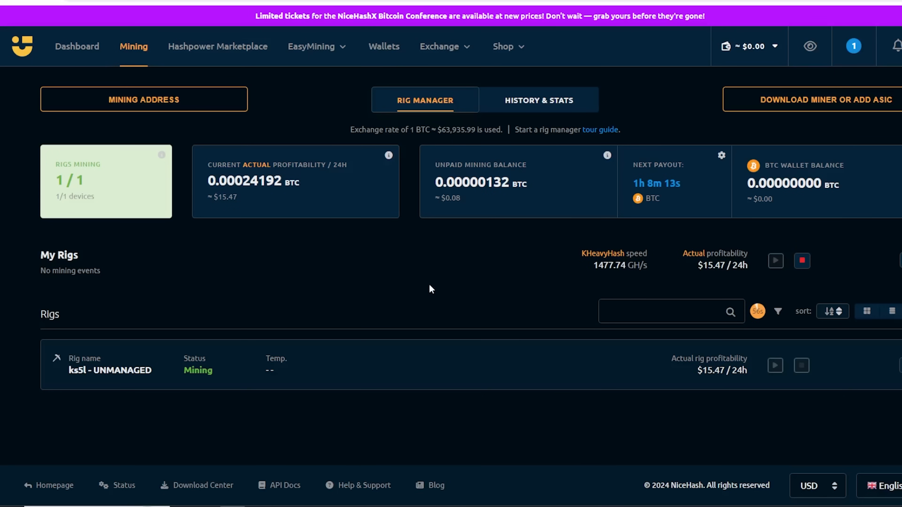
pyautogui.moveTo(451, 289)
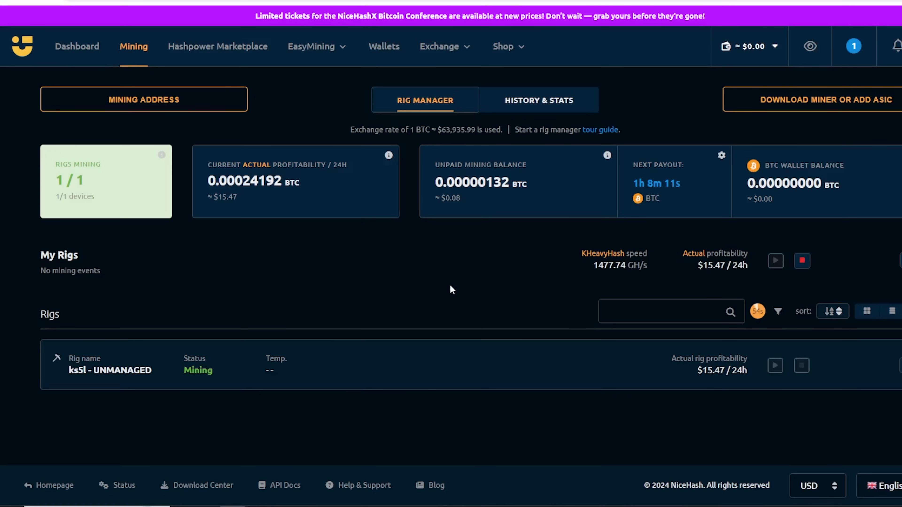
pyautogui.moveTo(436, 288)
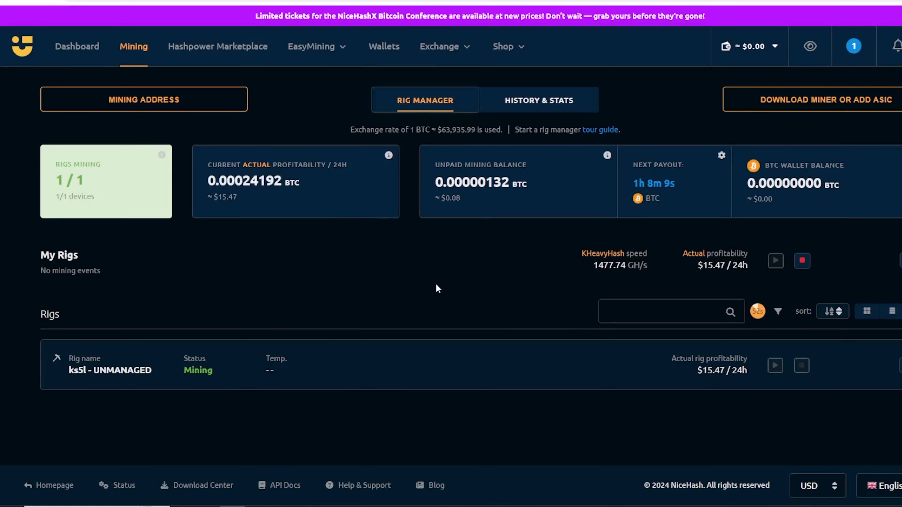
pyautogui.moveTo(455, 291)
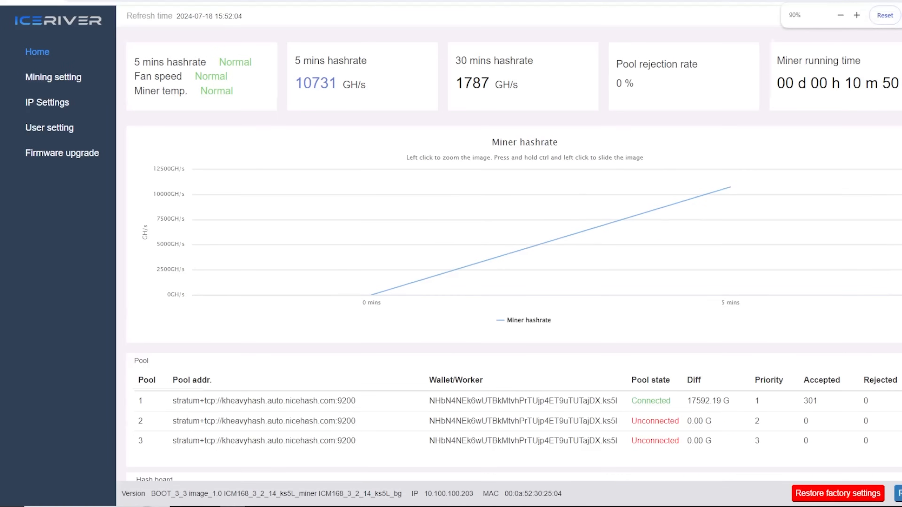
# Review the miner Home page: 10731 GH/s hashrate with the NiceHash pool connected
pyautogui.scroll(-3)
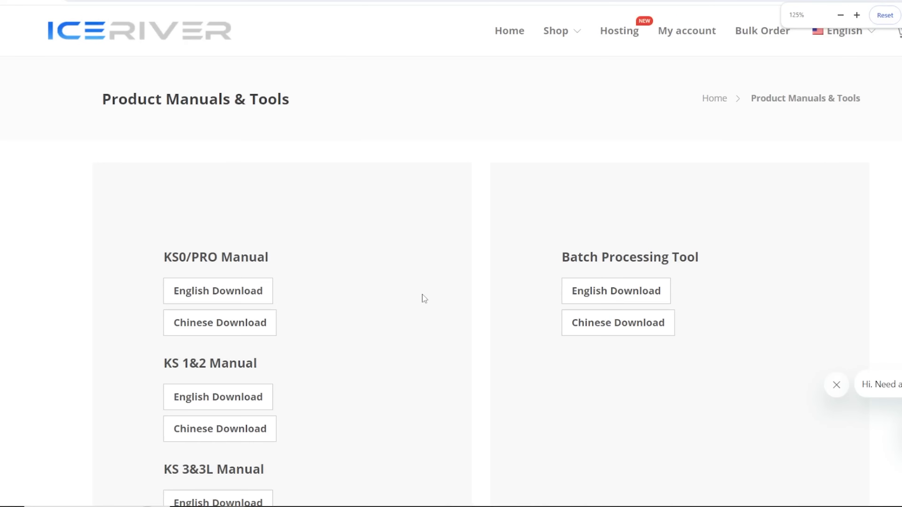
# Scroll the Product Manuals & Tools list of KS model manual downloads
pyautogui.scroll(-3)
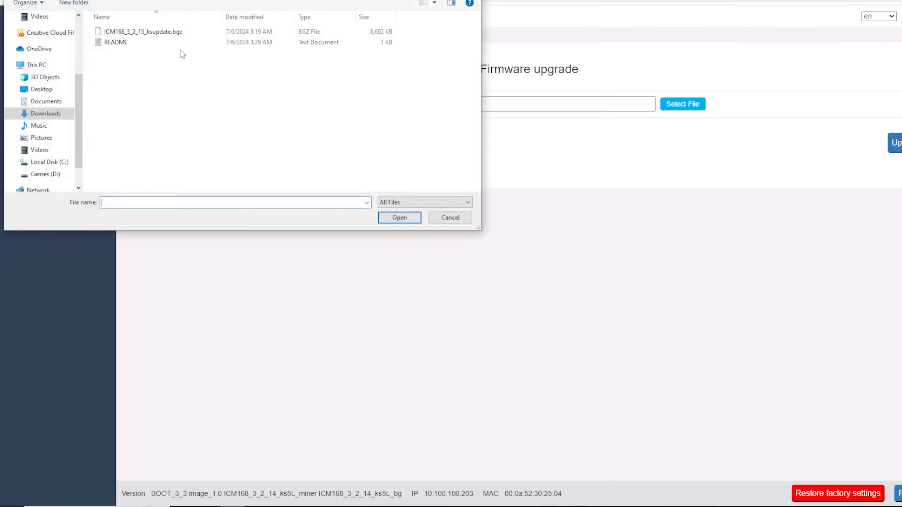
# Load ICM168_3_2_15_ksupdate.bgz from Downloads as the firmware upgrade file
pyautogui.click(144, 31)
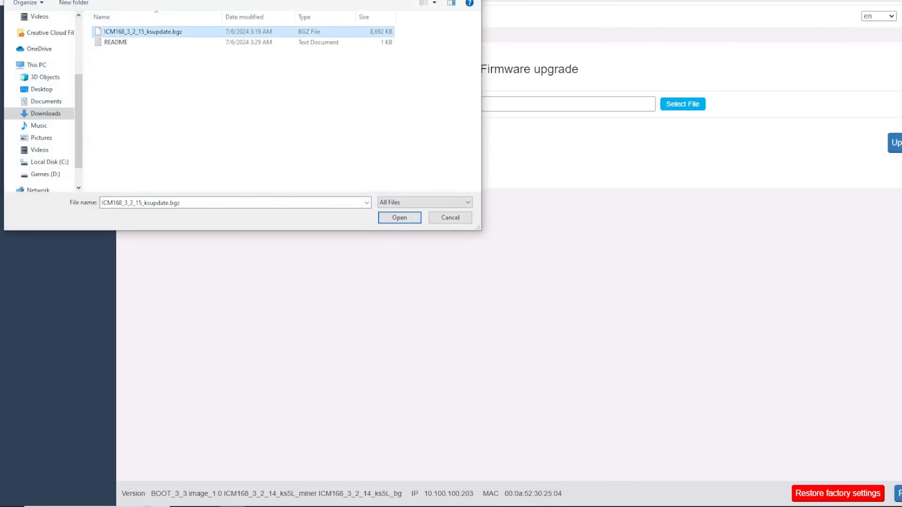
pyautogui.click(399, 217)
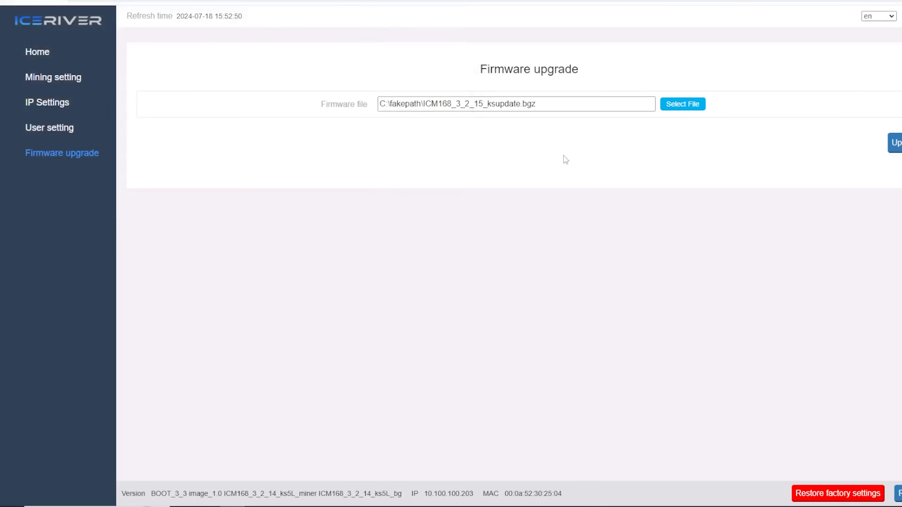
# Check board temps, hashrate and Pool A accepted shares on firmware 3_2_15, then go to the NiceHash dashboard
pyautogui.click(897, 142)
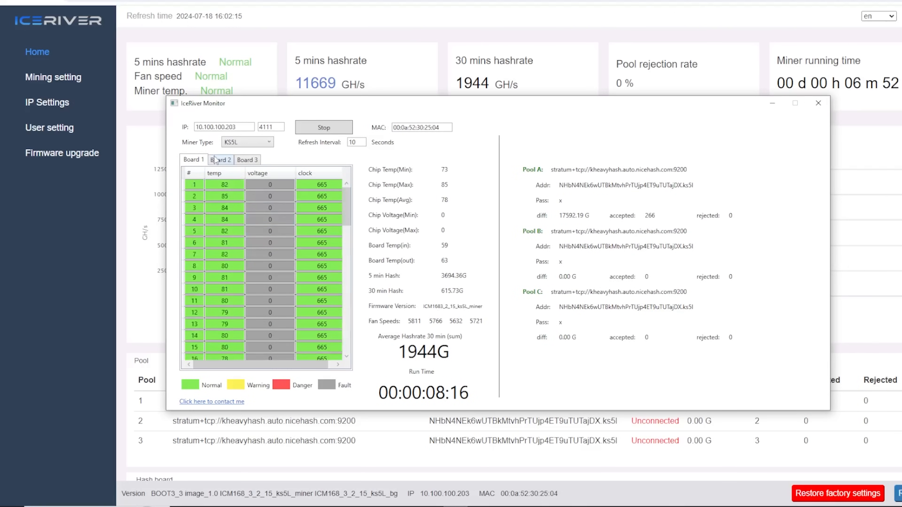
pyautogui.click(221, 159)
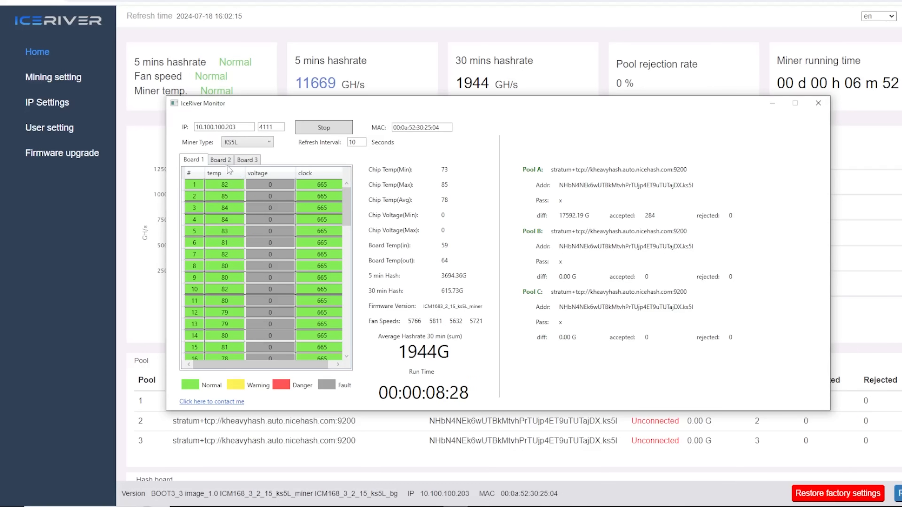
pyautogui.click(220, 159)
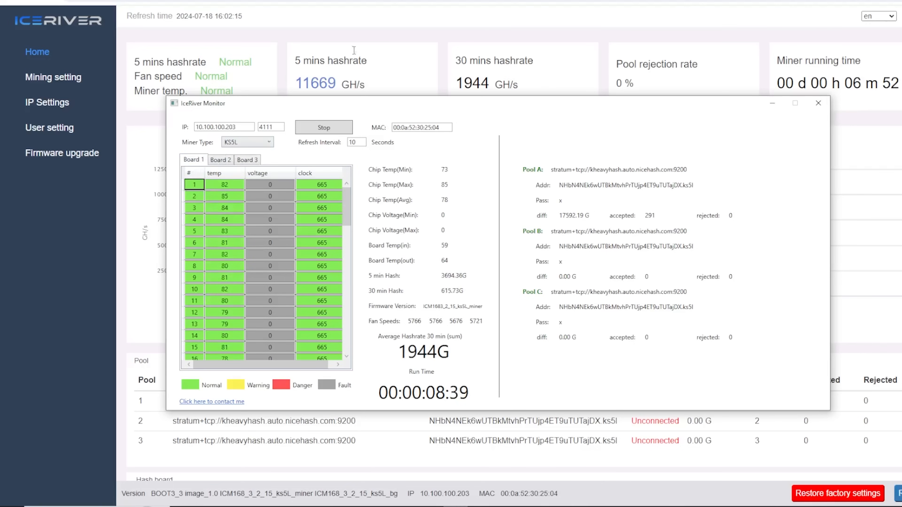
pyautogui.click(818, 103)
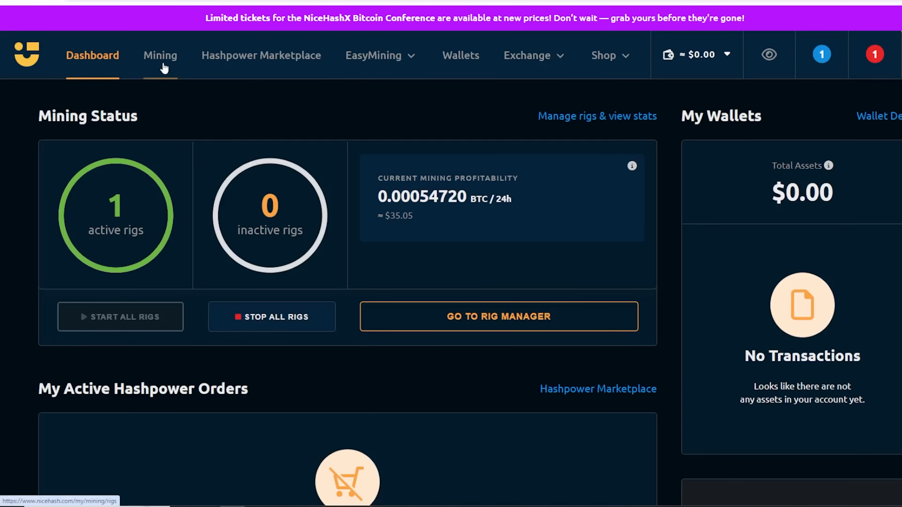
# Show Rig Manager with ks5l mining KHeavyHash at 7469.35 GH/s, about $42.24 daily
pyautogui.click(159, 56)
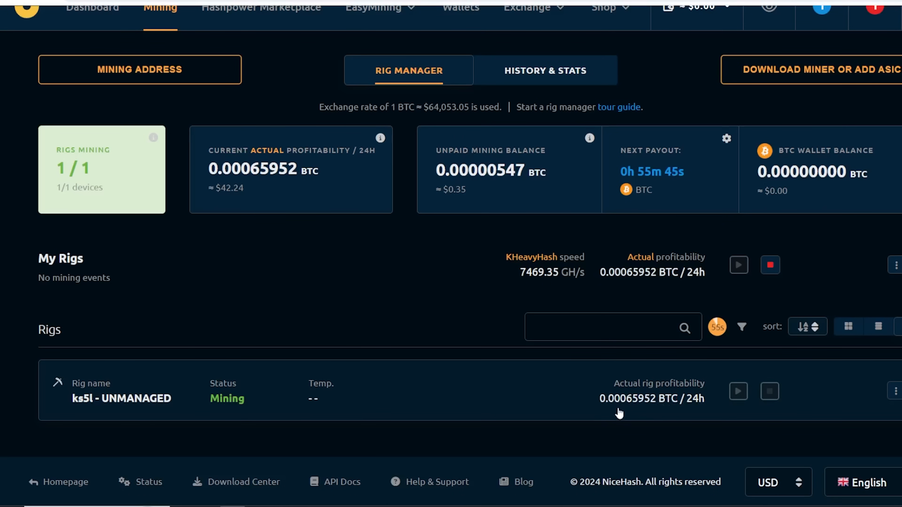
pyautogui.moveTo(464, 348)
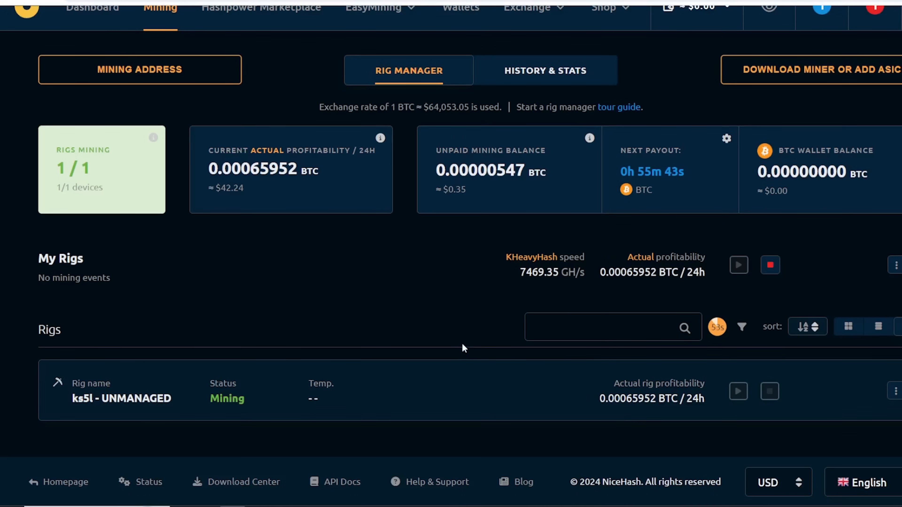
pyautogui.moveTo(515, 124)
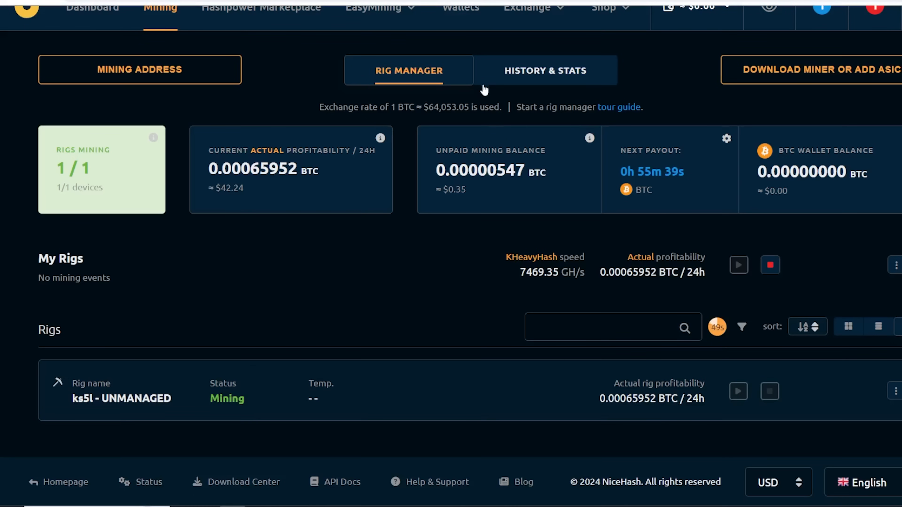
pyautogui.click(372, 8)
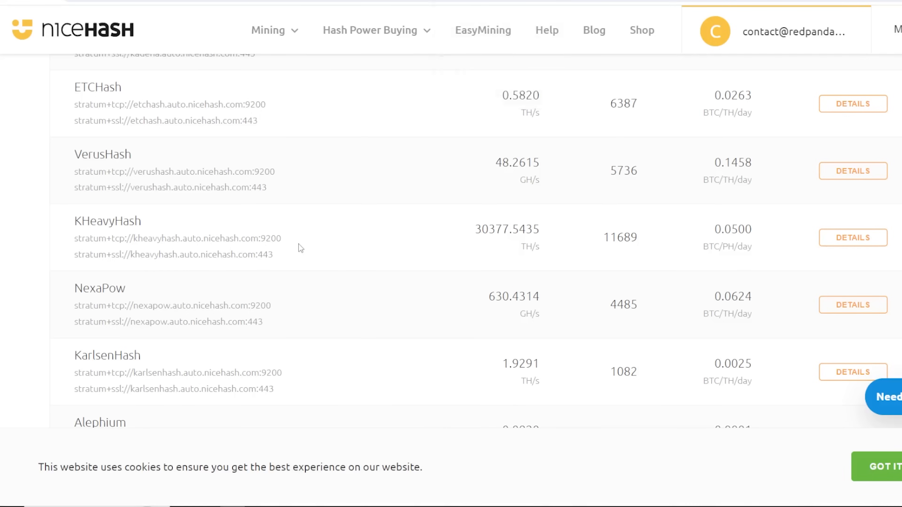
pyautogui.moveTo(435, 243)
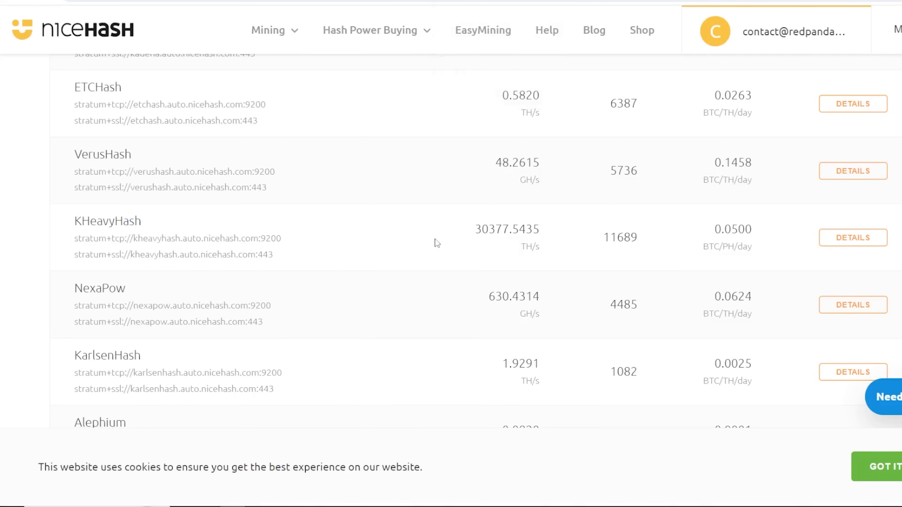
pyautogui.moveTo(428, 220)
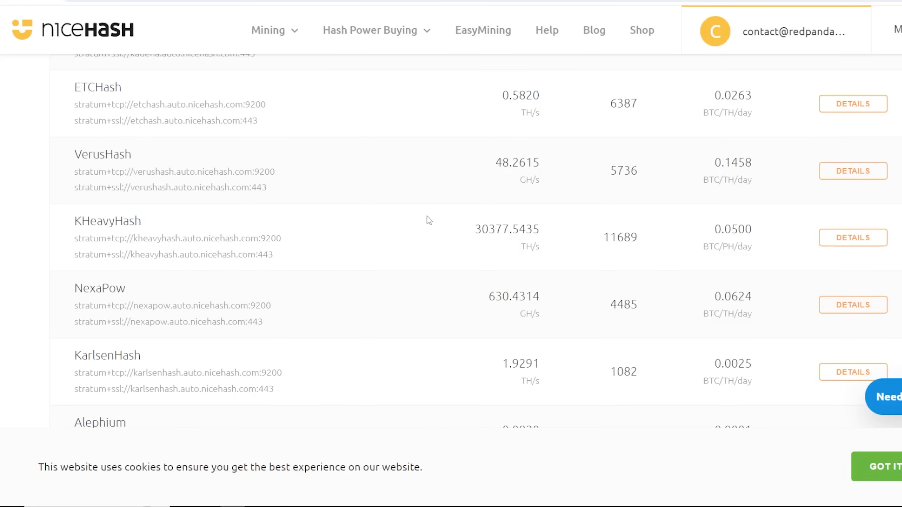
# Highlight the KHeavyHash marketplace hashrate of 30377.5435 TH/s in the algorithm list
pyautogui.doubleClick(477, 229)
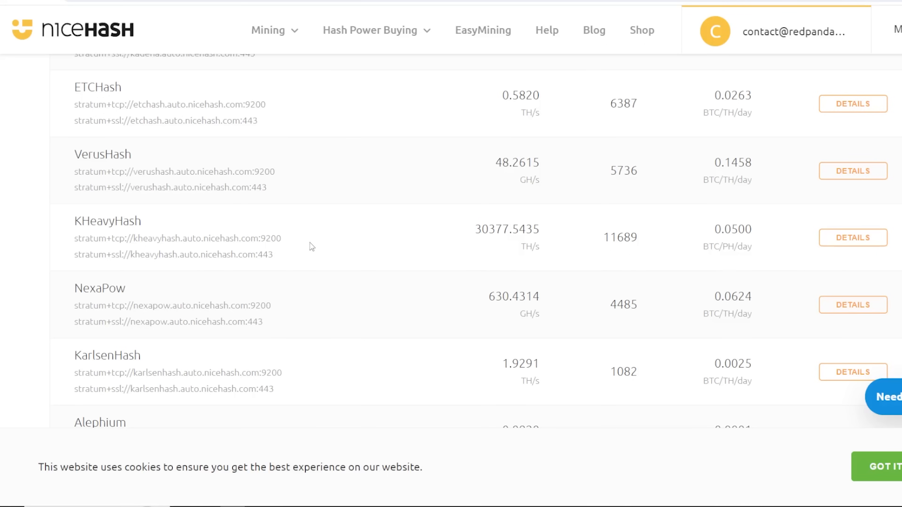
pyautogui.moveTo(315, 144)
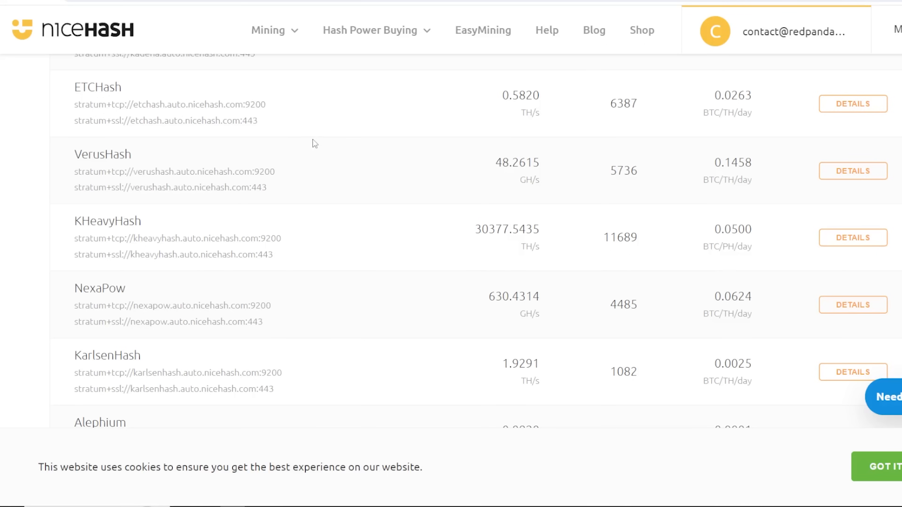
pyautogui.moveTo(283, 238)
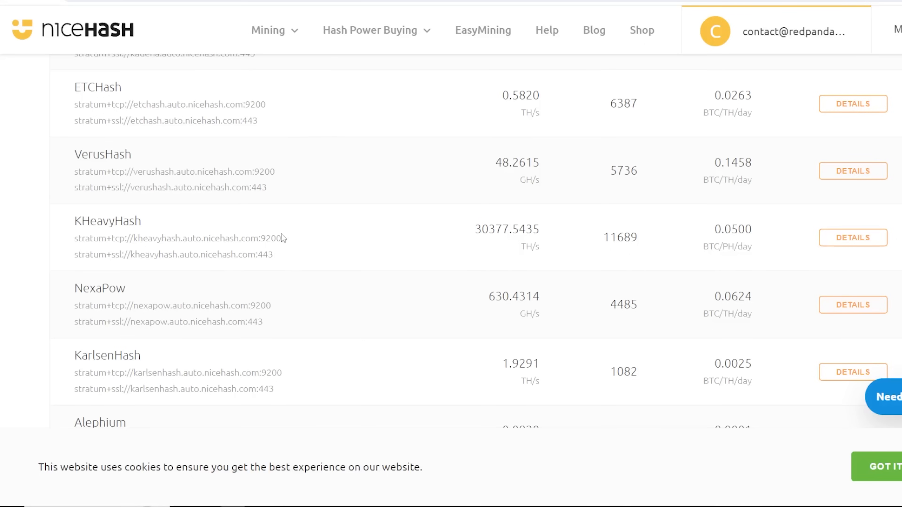
pyautogui.moveTo(274, 236)
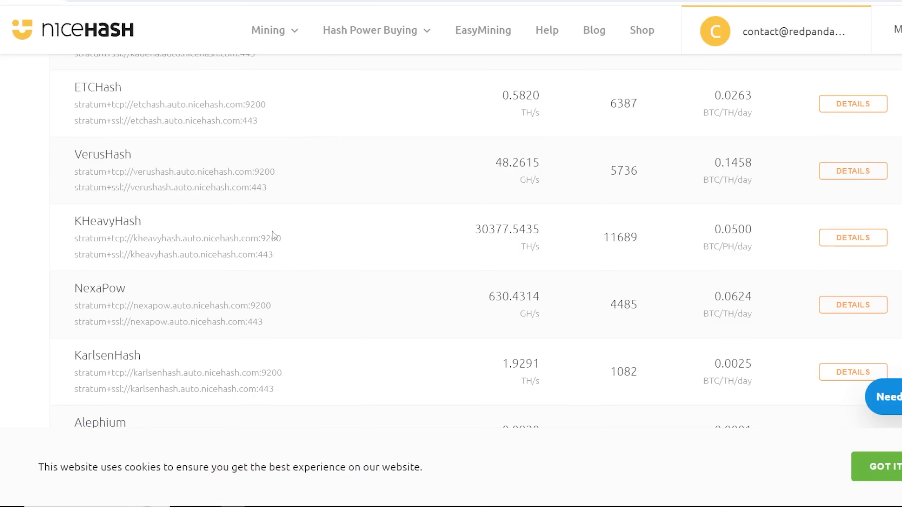
pyautogui.moveTo(326, 251)
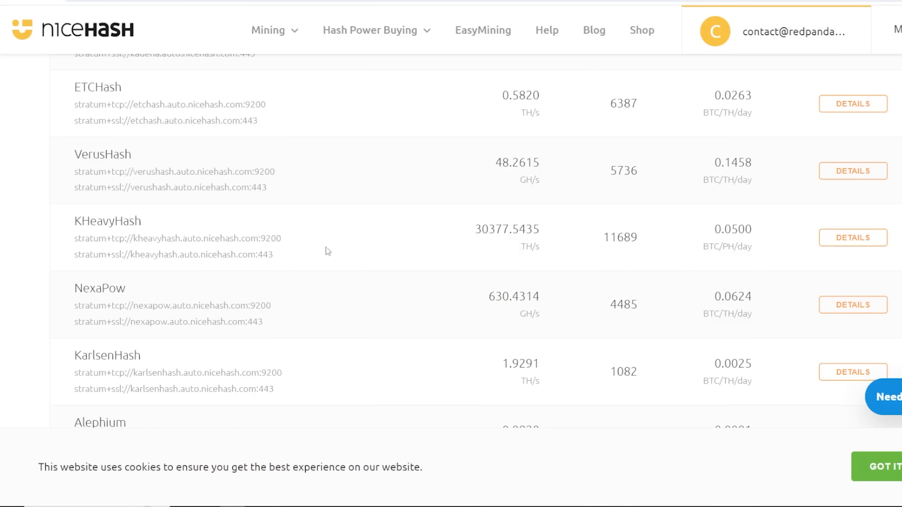
pyautogui.moveTo(549, 238)
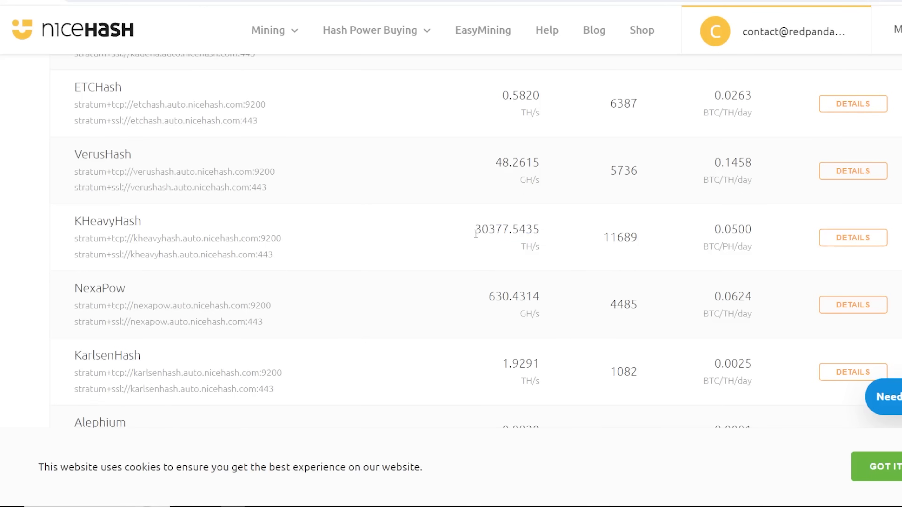
pyautogui.doubleClick(506, 228)
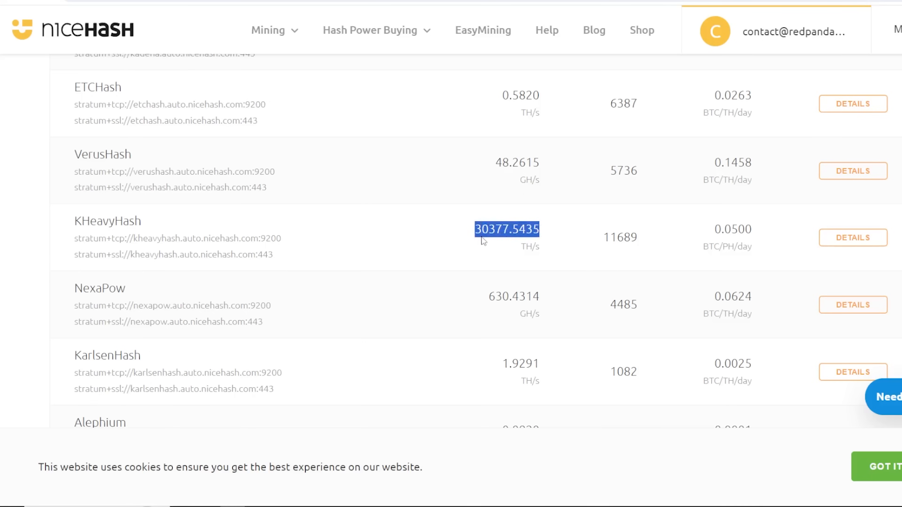
pyautogui.moveTo(210, 250)
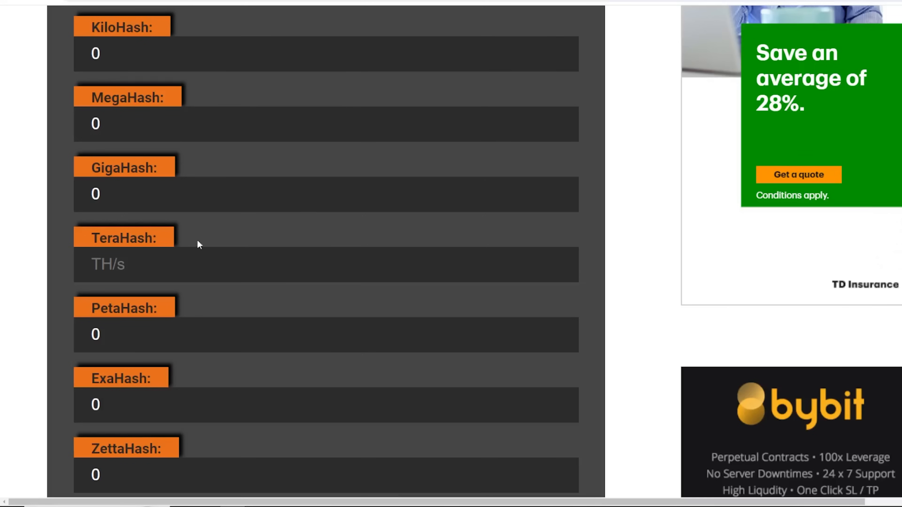
# Enter 30377.5435 TH/s and highlight its PetaHash equivalent of roughly 30.38 PH/s
pyautogui.write('30377.5435')
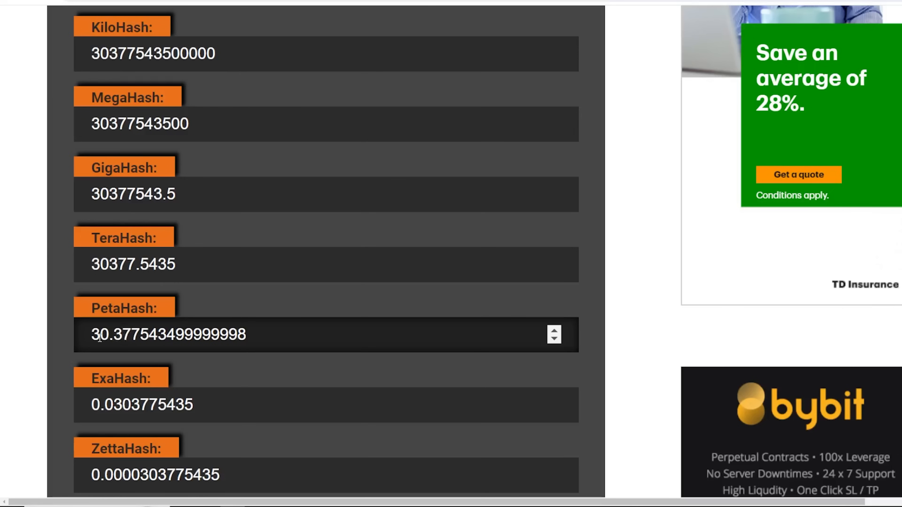
pyautogui.doubleClick(101, 334)
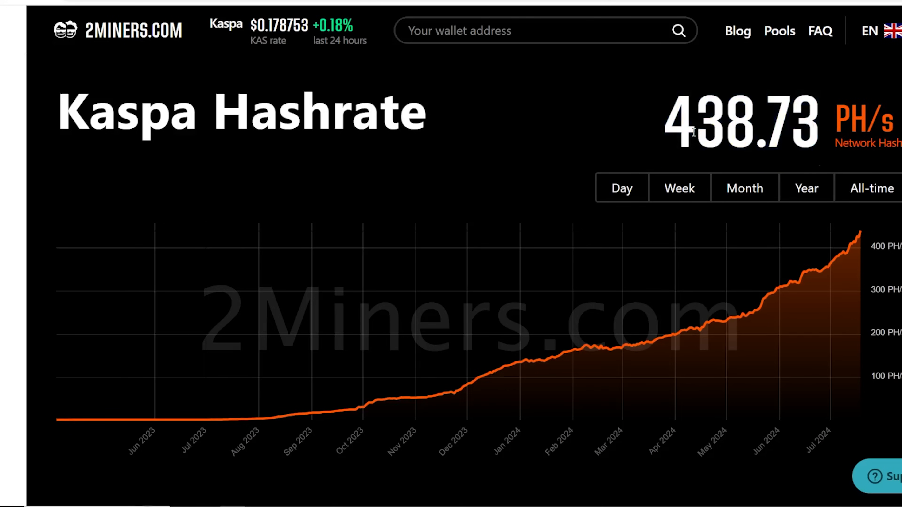
# Highlight the Kaspa network hashrate of 438.73 PH/s on 2Miners
pyautogui.doubleClick(682, 121)
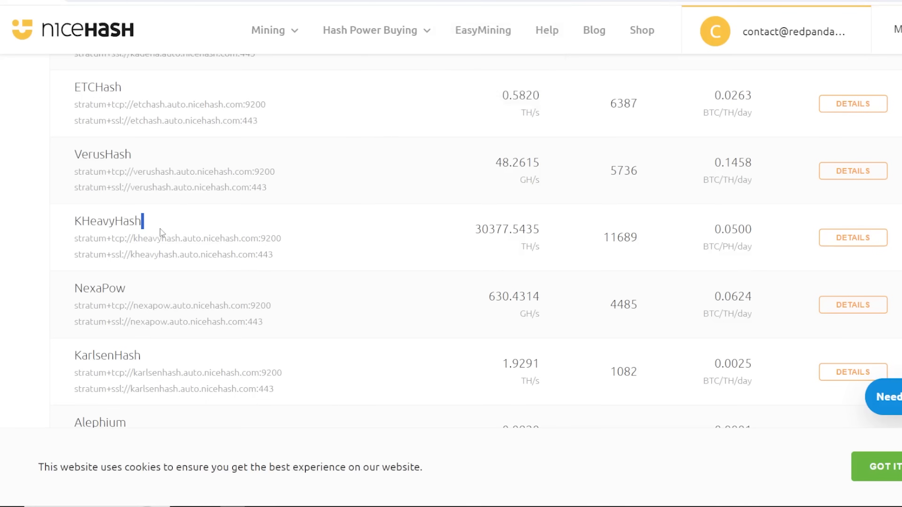
pyautogui.moveTo(214, 223)
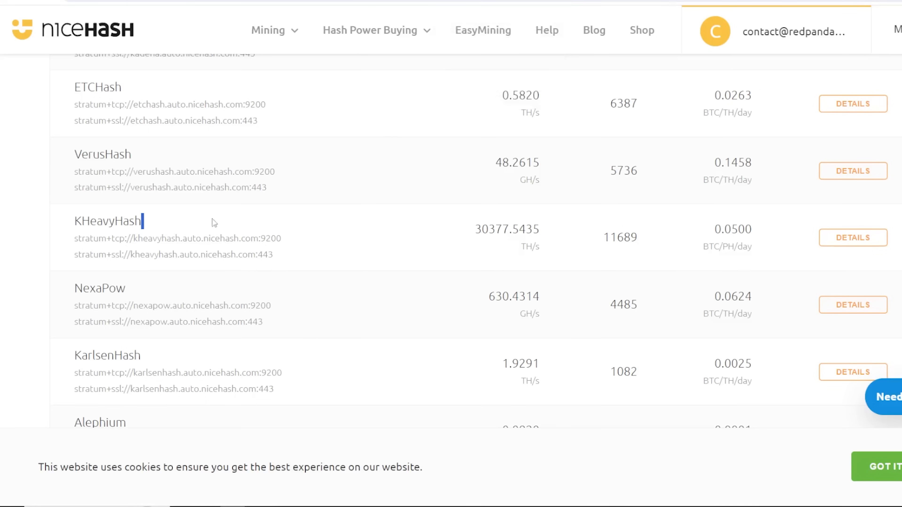
# Highlight the KHeavyHash stratum+tcp address, then point out the KHeavyHash algorithm name
pyautogui.doubleClick(177, 238)
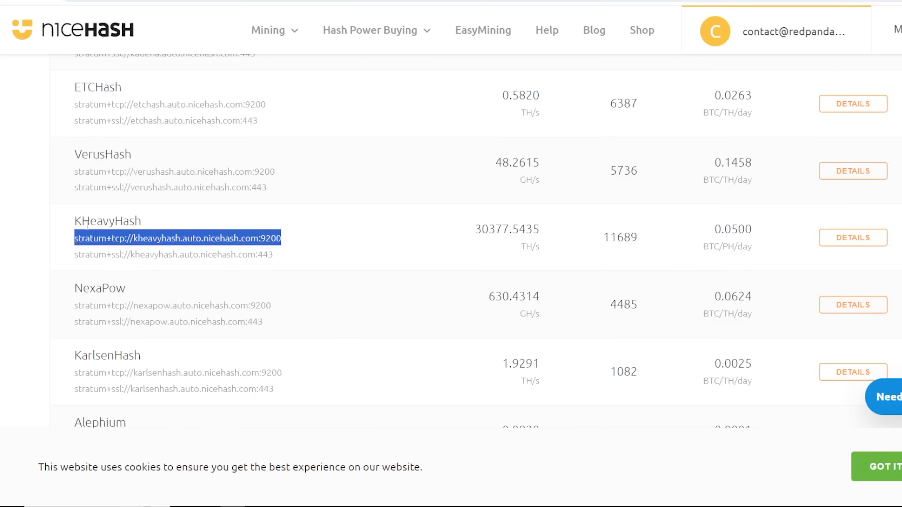
pyautogui.click(172, 238)
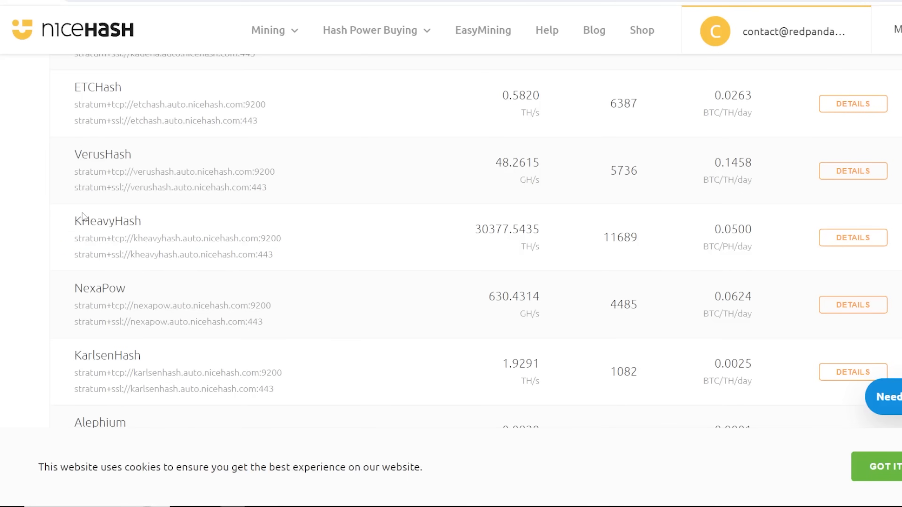
pyautogui.doubleClick(76, 221)
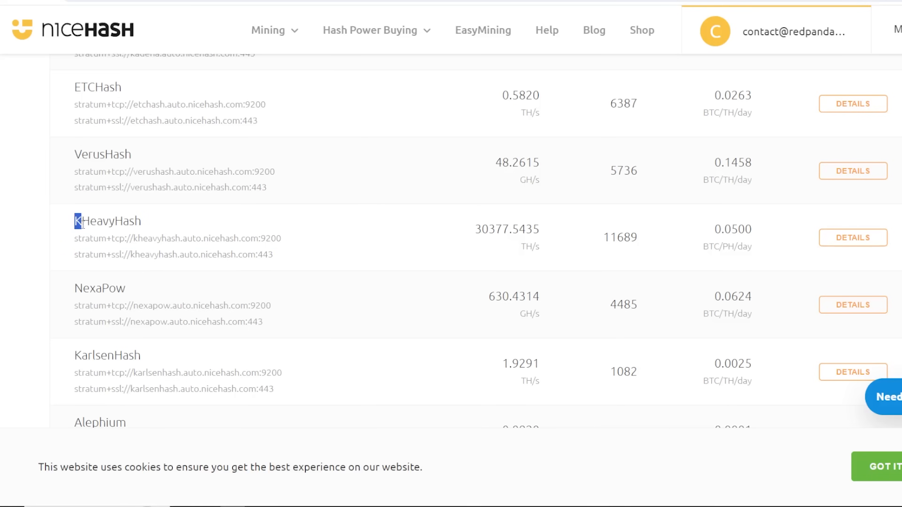
pyautogui.doubleClick(107, 221)
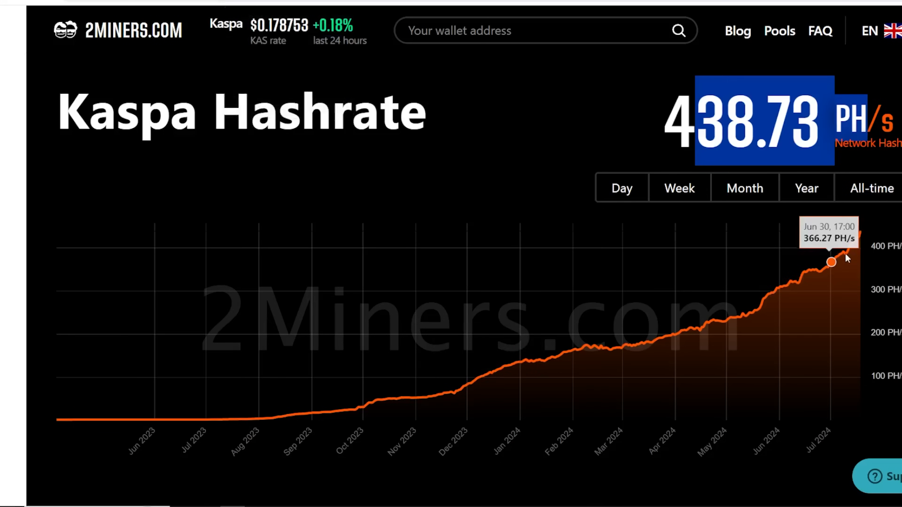
pyautogui.moveTo(834, 267)
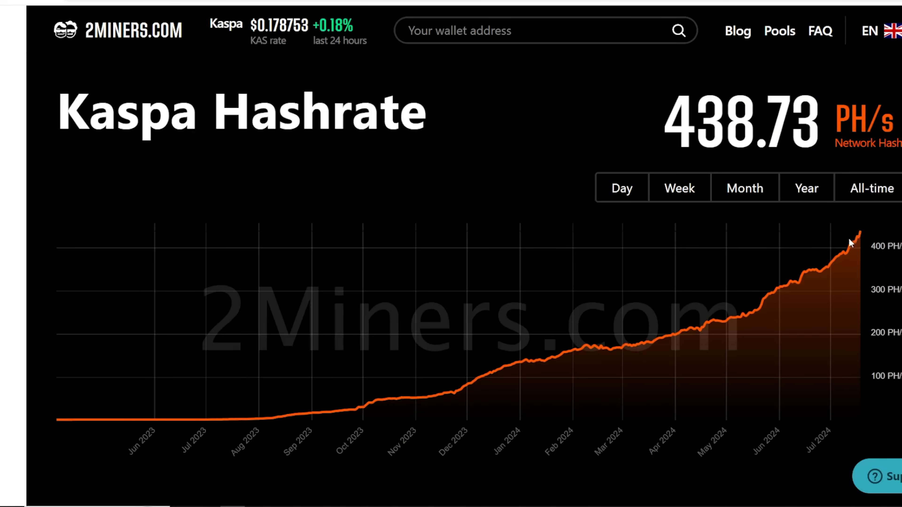
# Narrow the Kaspa network hashrate chart to the past week
pyautogui.click(678, 187)
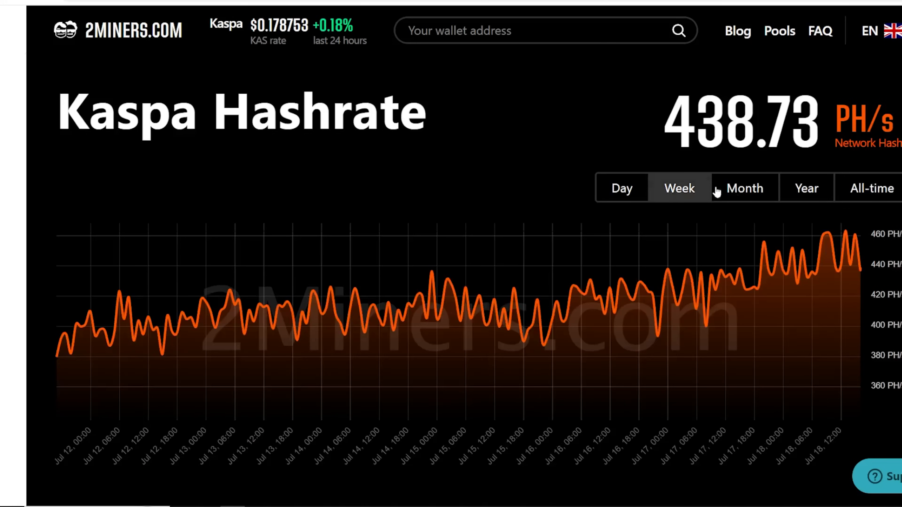
pyautogui.click(806, 188)
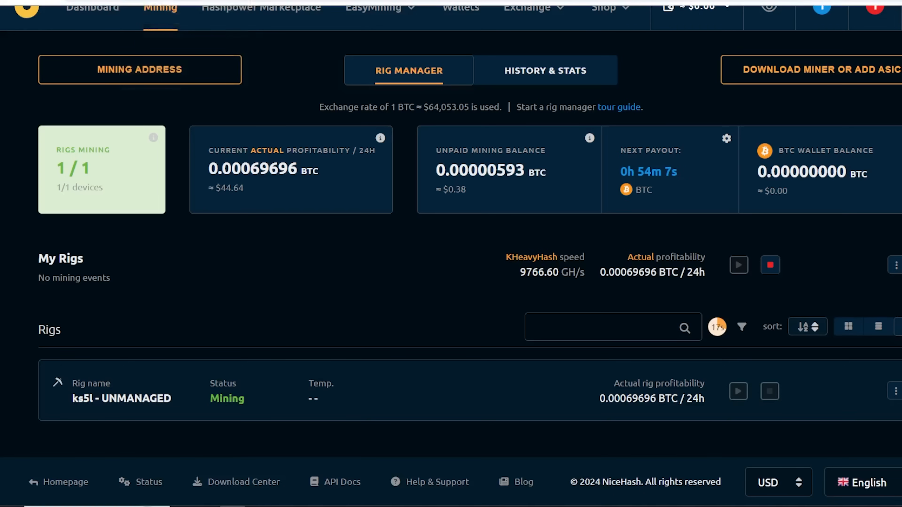
pyautogui.moveTo(282, 95)
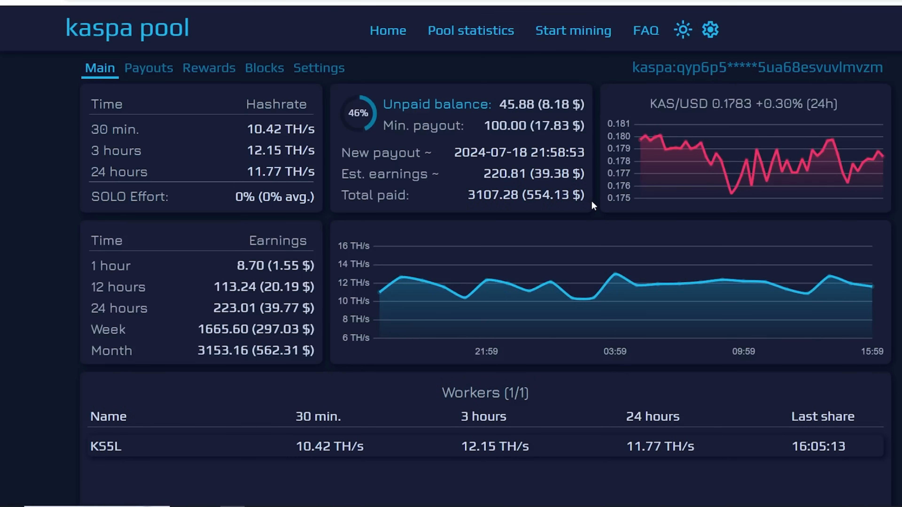
# Highlight the $554.13 total paid amount on the Kaspa Pool dashboard
pyautogui.doubleClick(552, 195)
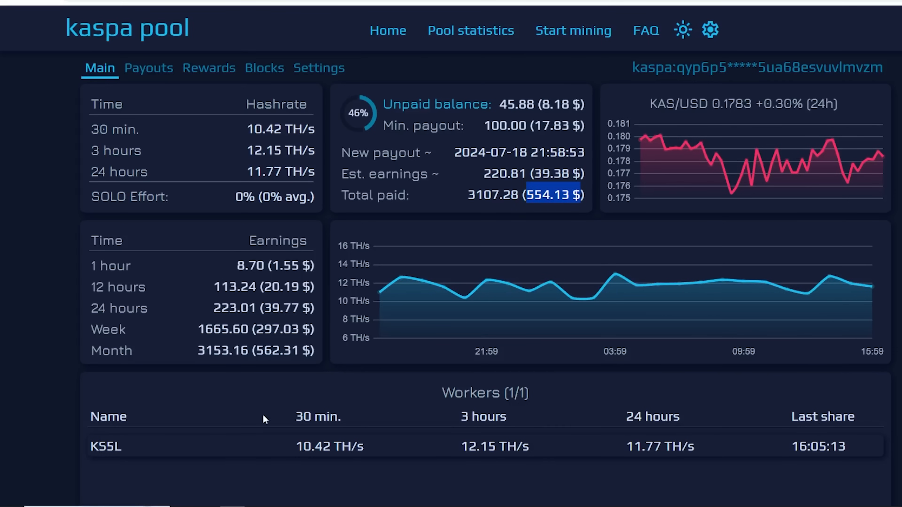
pyautogui.moveTo(328, 421)
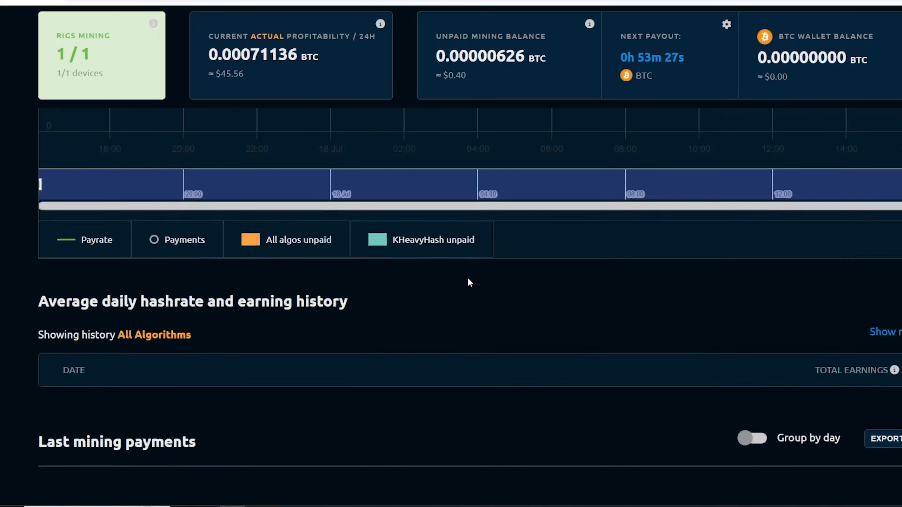
# Scroll to the average daily hashrate and earning history below the $45.56 payrate chart
pyautogui.scroll(-3)
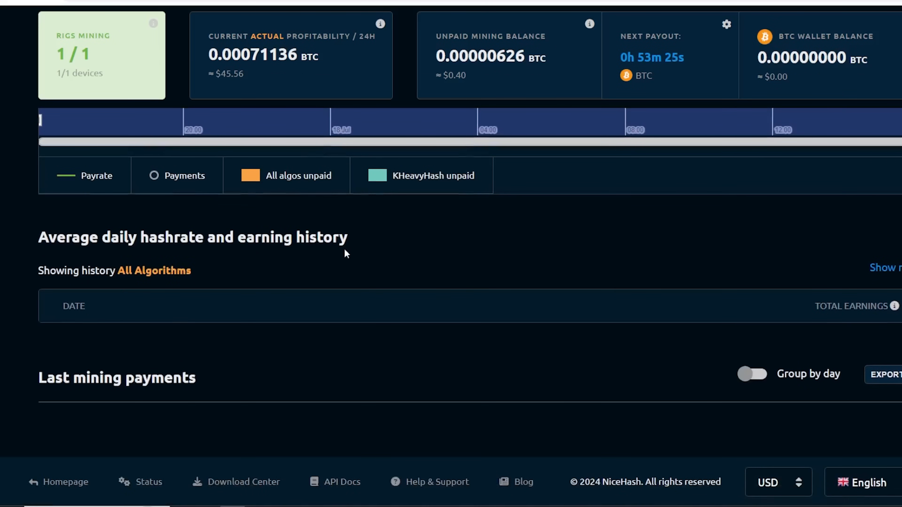
pyautogui.moveTo(348, 252)
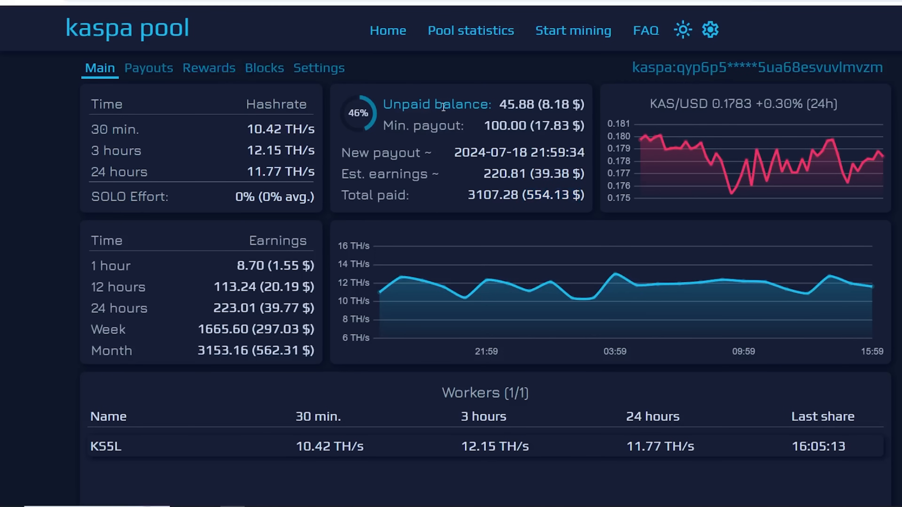
# Highlight the 220.81 KAS (~$39.38) estimated earnings figure on the Kaspa Pool dashboard
pyautogui.doubleClick(492, 174)
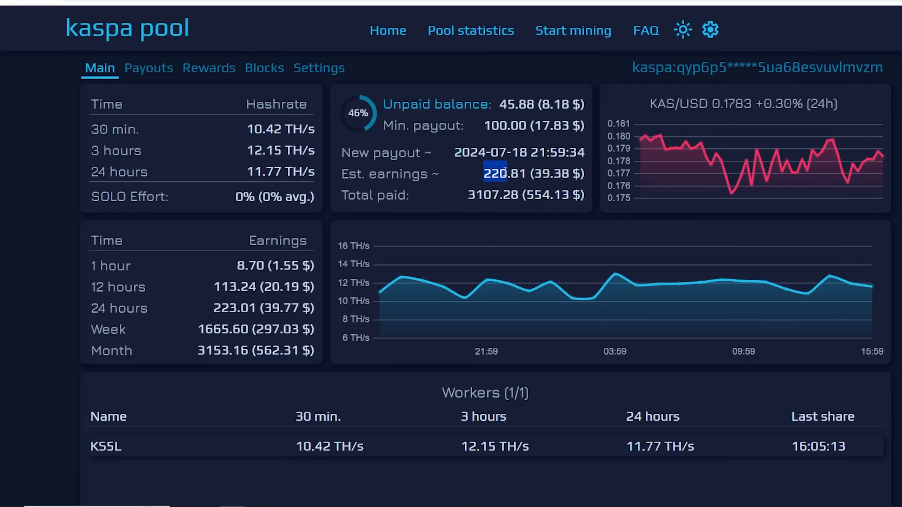
pyautogui.moveTo(213, 203)
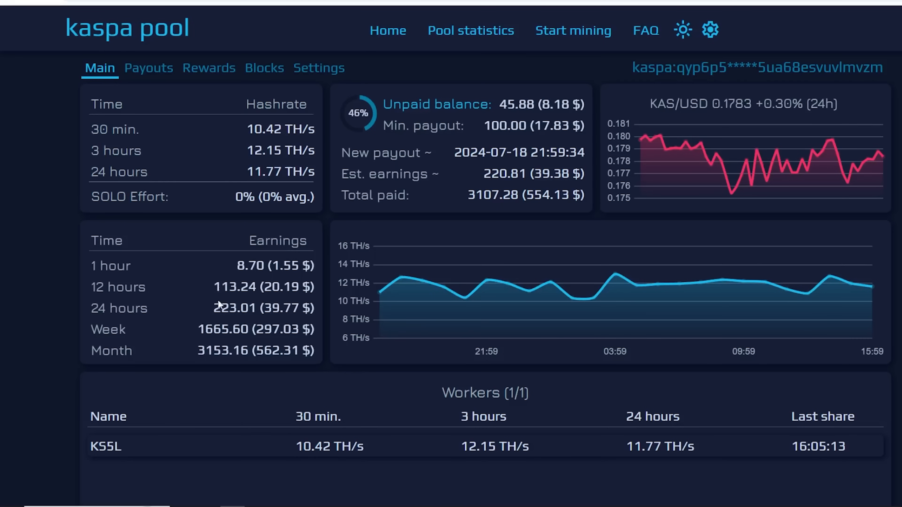
pyautogui.moveTo(198, 299)
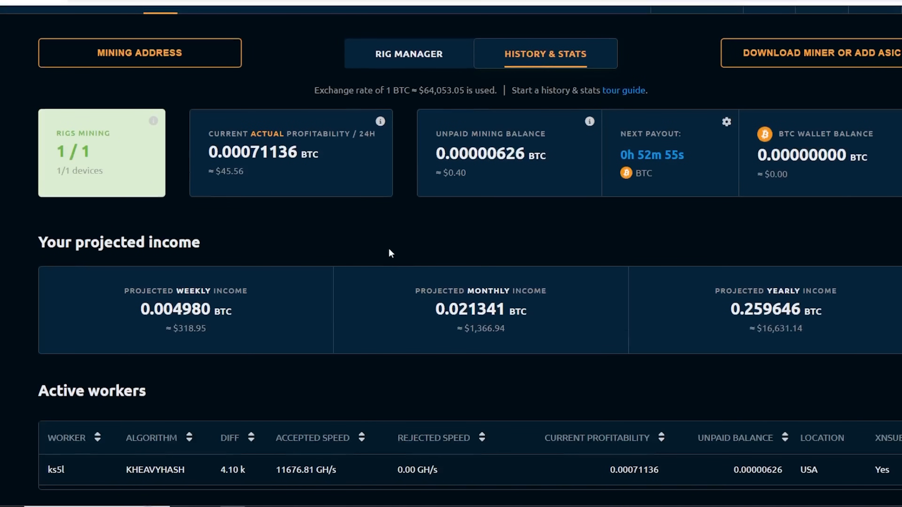
pyautogui.moveTo(351, 264)
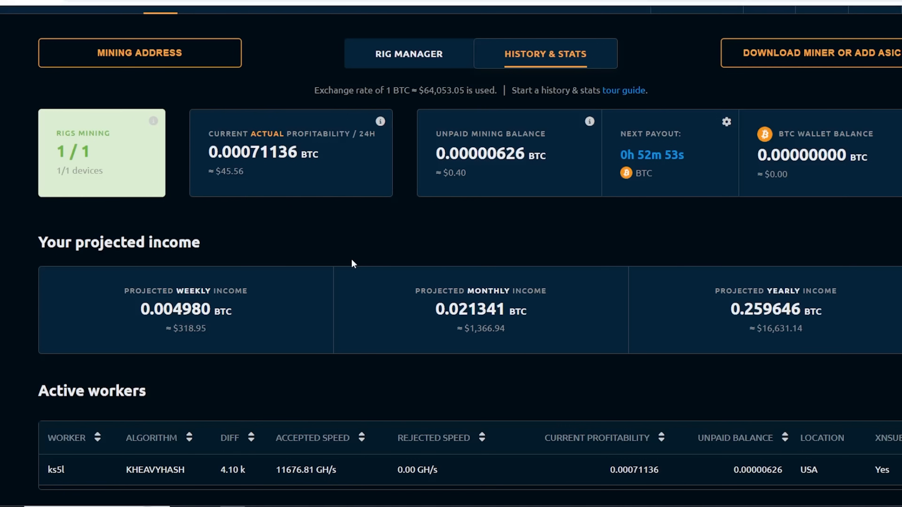